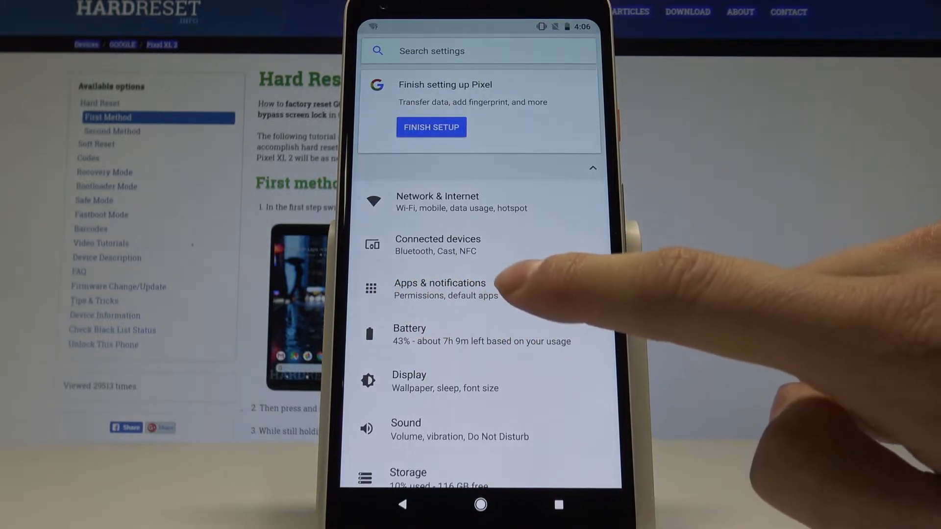
Open the full list of all 40 installed apps from Apps & notifications, then its overflow menu.
{"action": "left_click", "coordinate": [440, 289]}
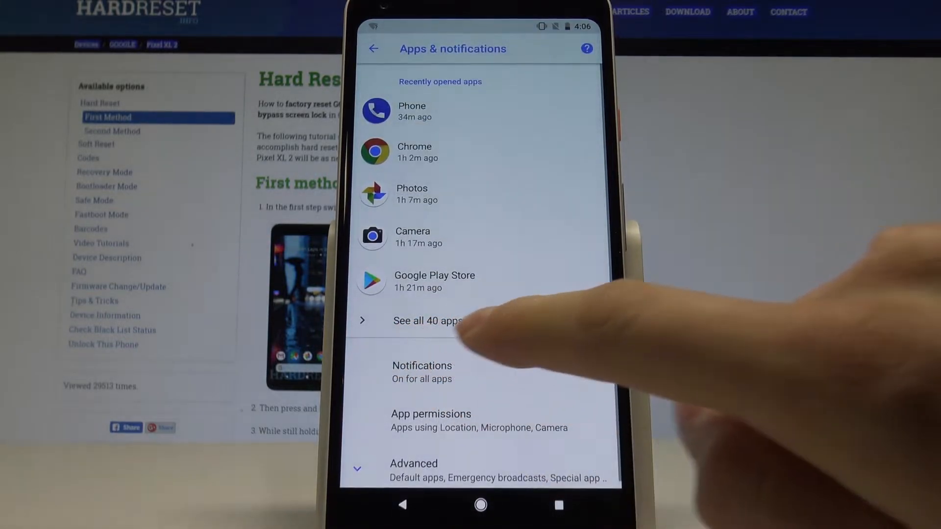
{"action": "left_click", "coordinate": [428, 320]}
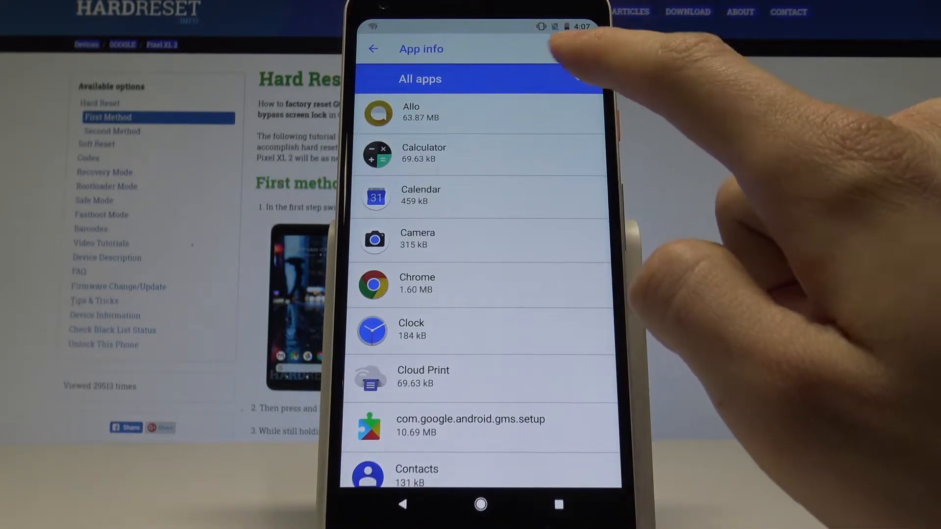
{"action": "left_click", "coordinate": [567, 42]}
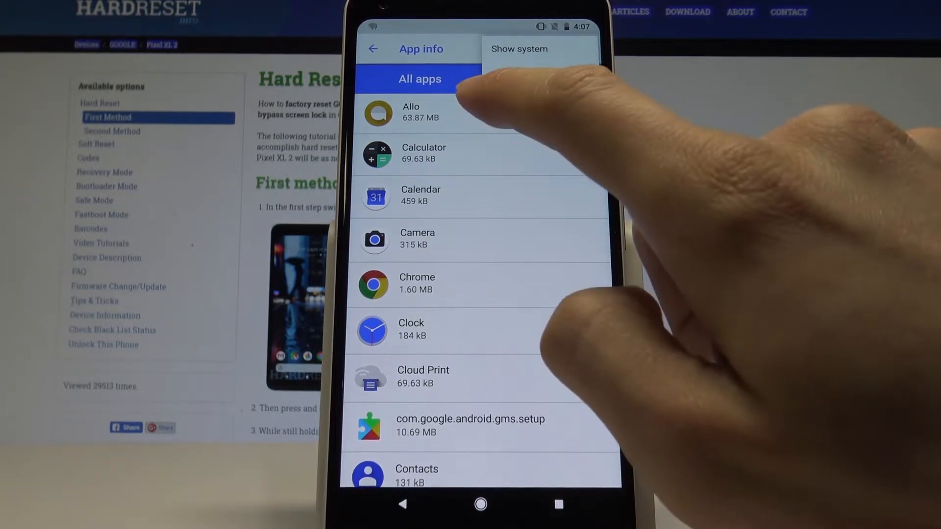
Choose Reset app preferences from the App info overflow menu.
{"action": "left_click", "coordinate": [519, 48]}
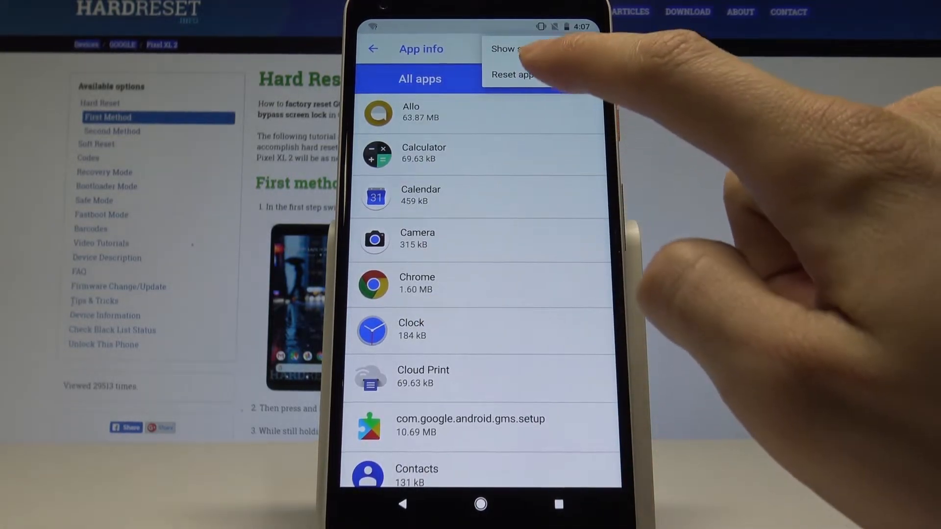
{"action": "left_click", "coordinate": [513, 75]}
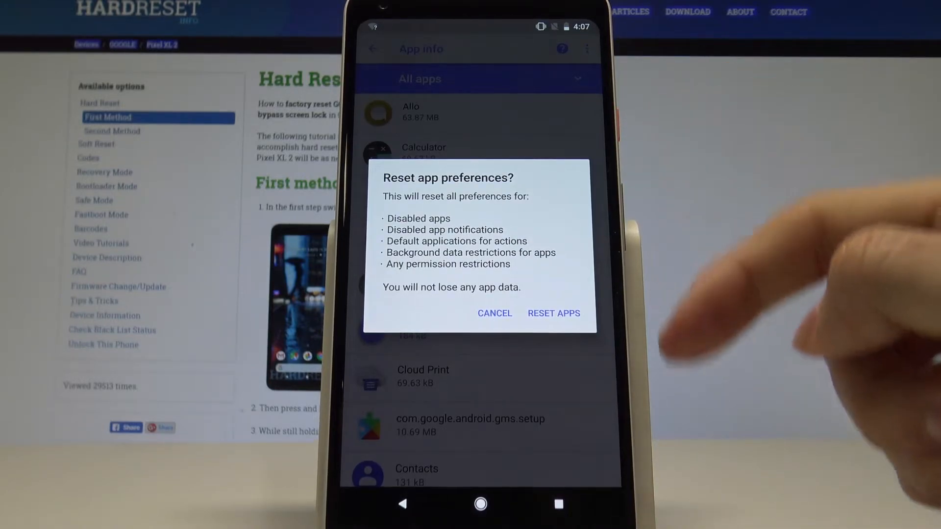